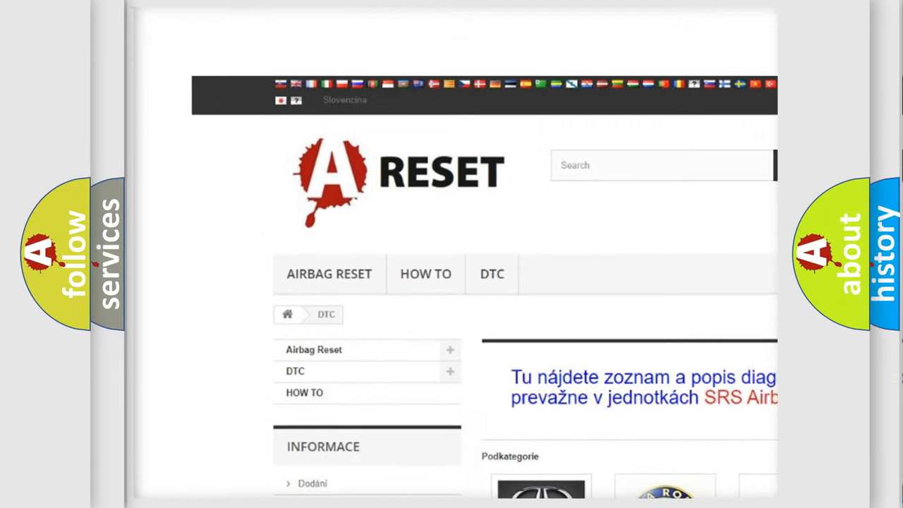
{"action": "scroll", "scroll_direction": "down", "scroll_amount": 3}
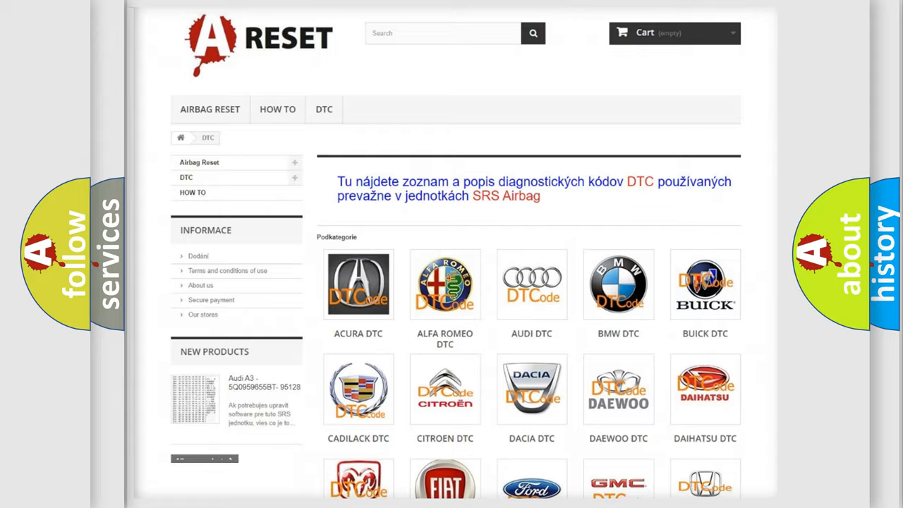
{"action": "scroll", "scroll_direction": "down", "scroll_amount": 3}
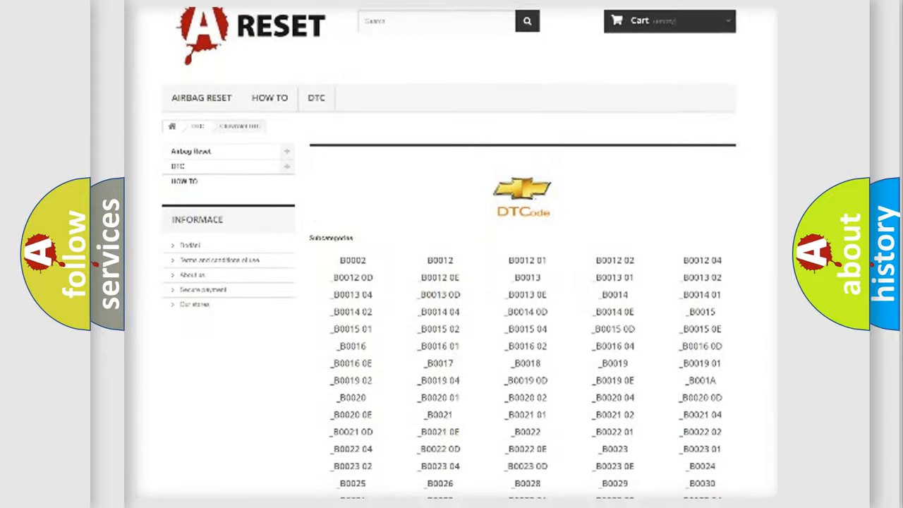
{"action": "scroll", "scroll_direction": "down", "scroll_amount": 3}
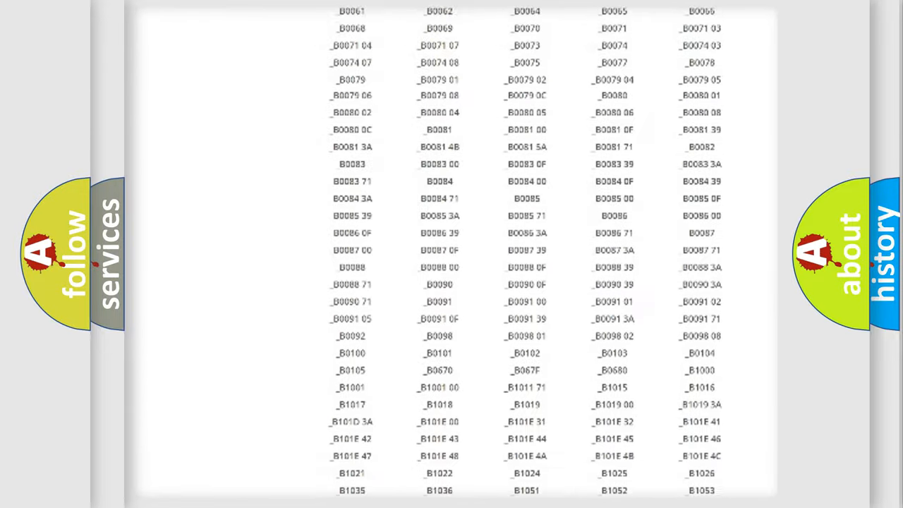